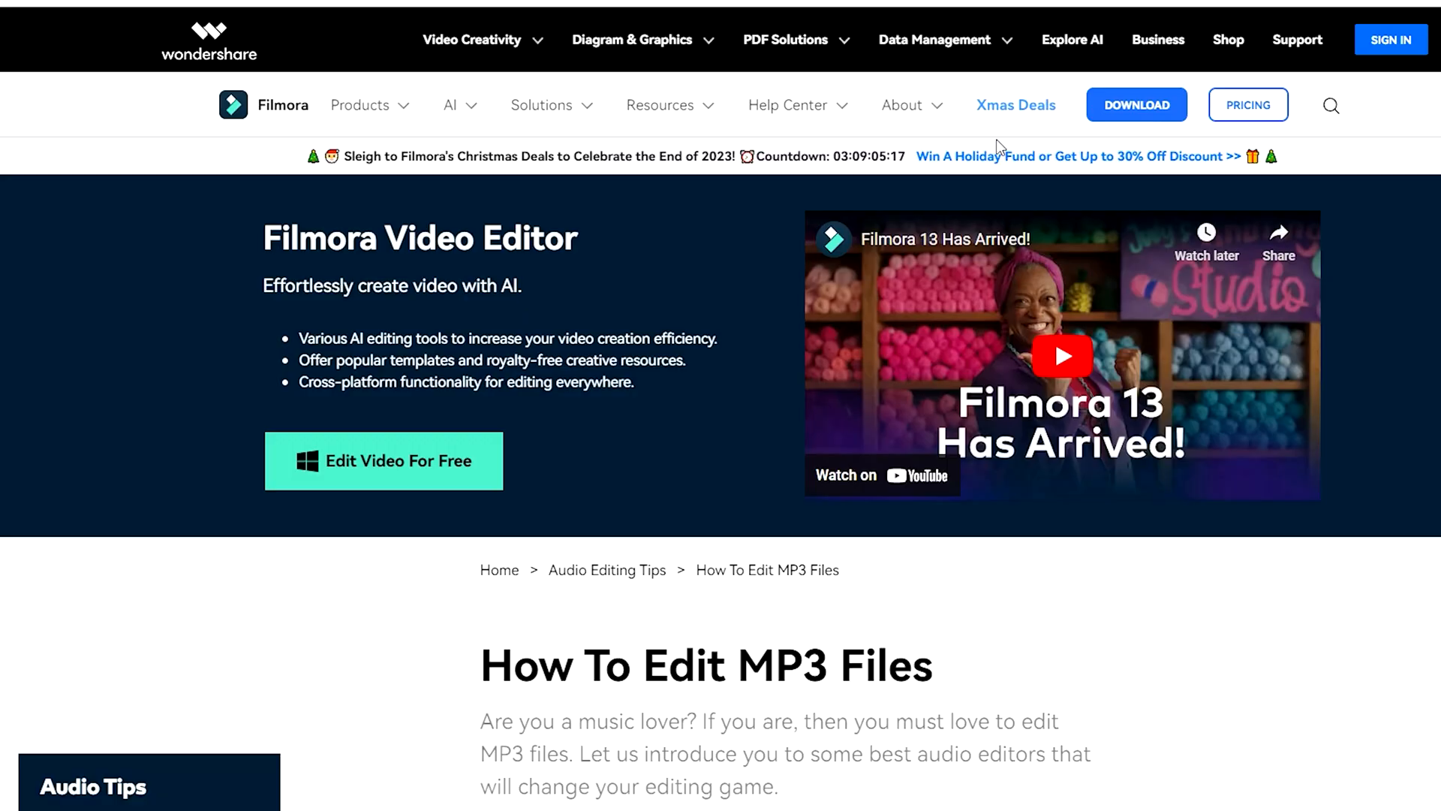
Step: Detach the EDITED_MP3EditingMasterclass audio and cut its track into three clips at the playhead
scroll("down", 3)
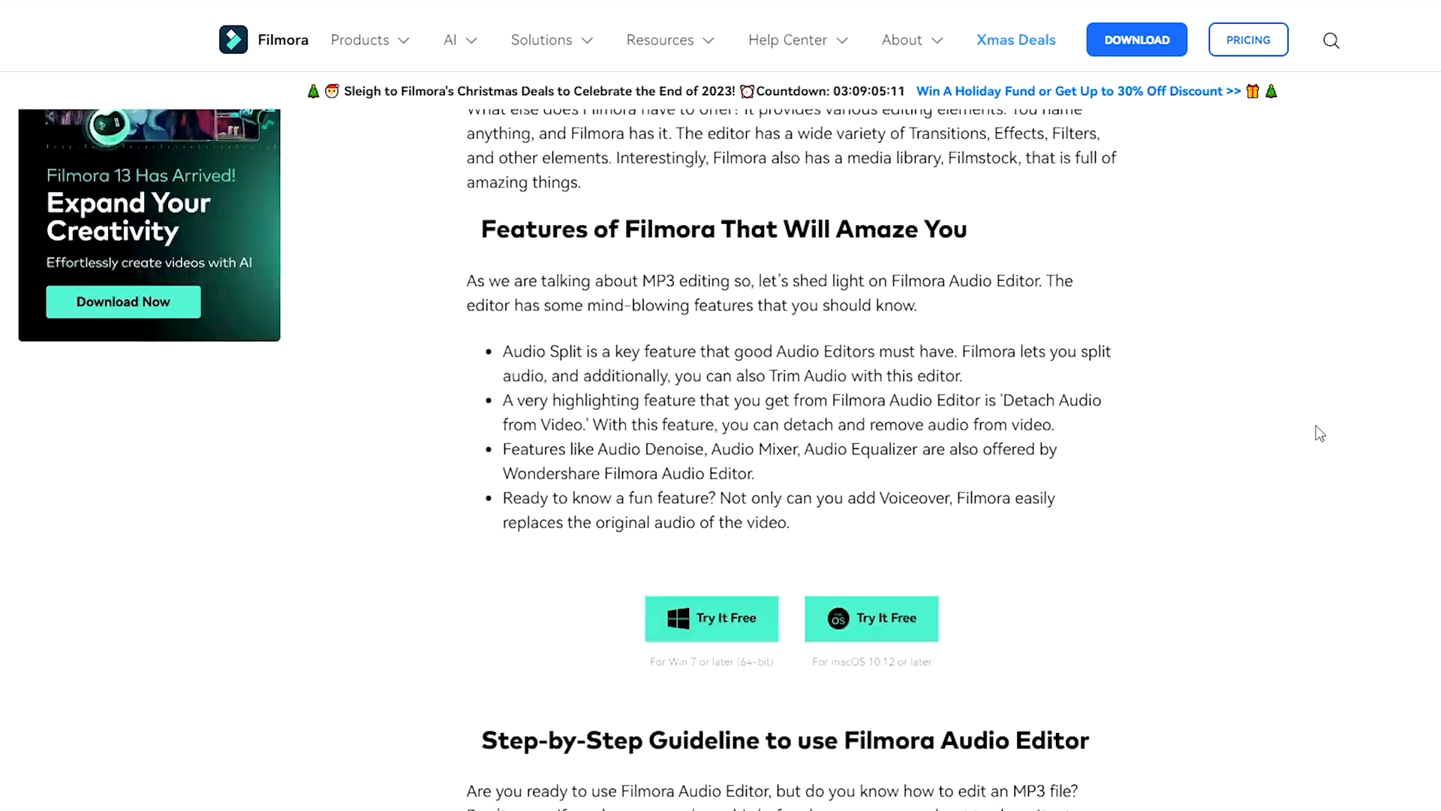
scroll("down", 3)
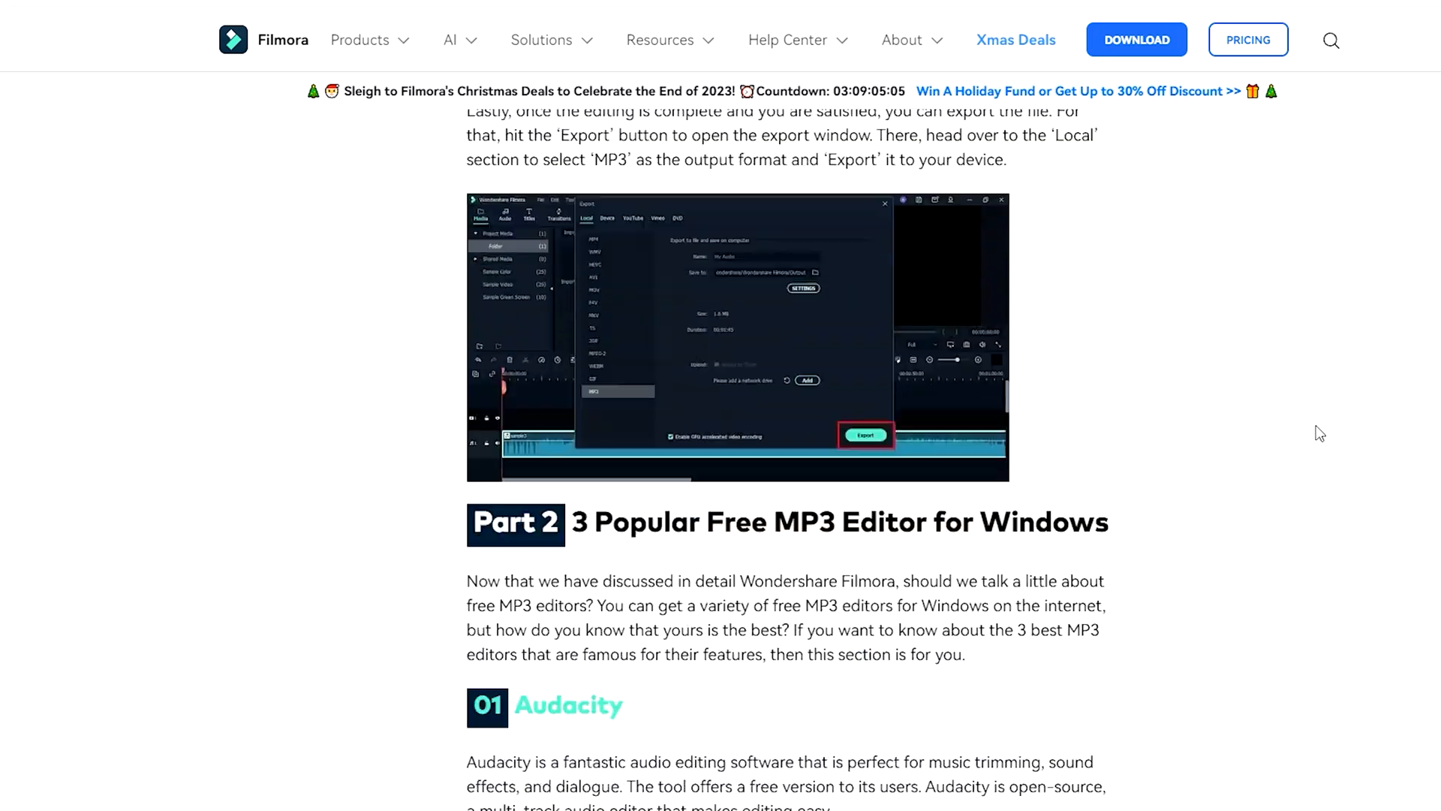
scroll("down", 3)
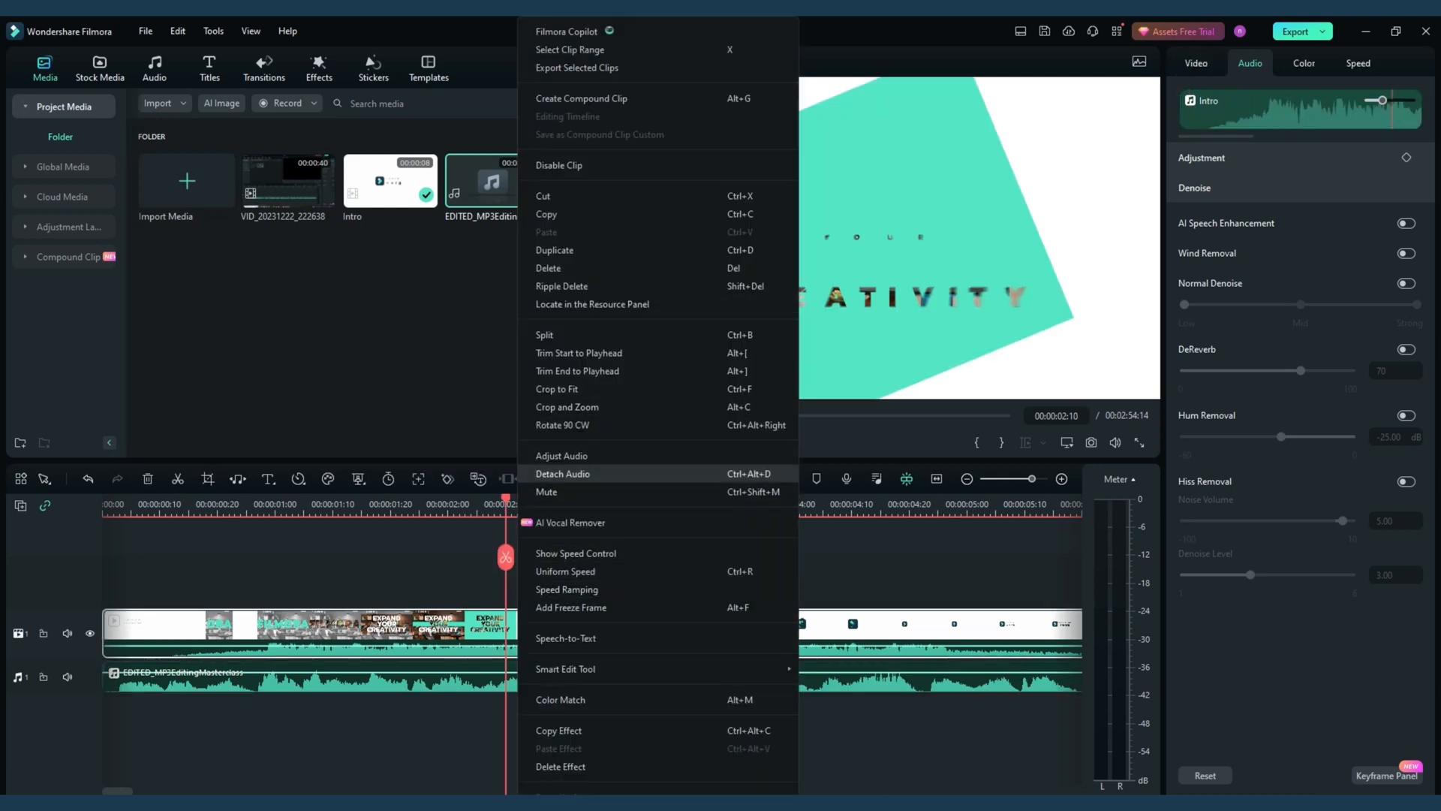
left_click(563, 472)
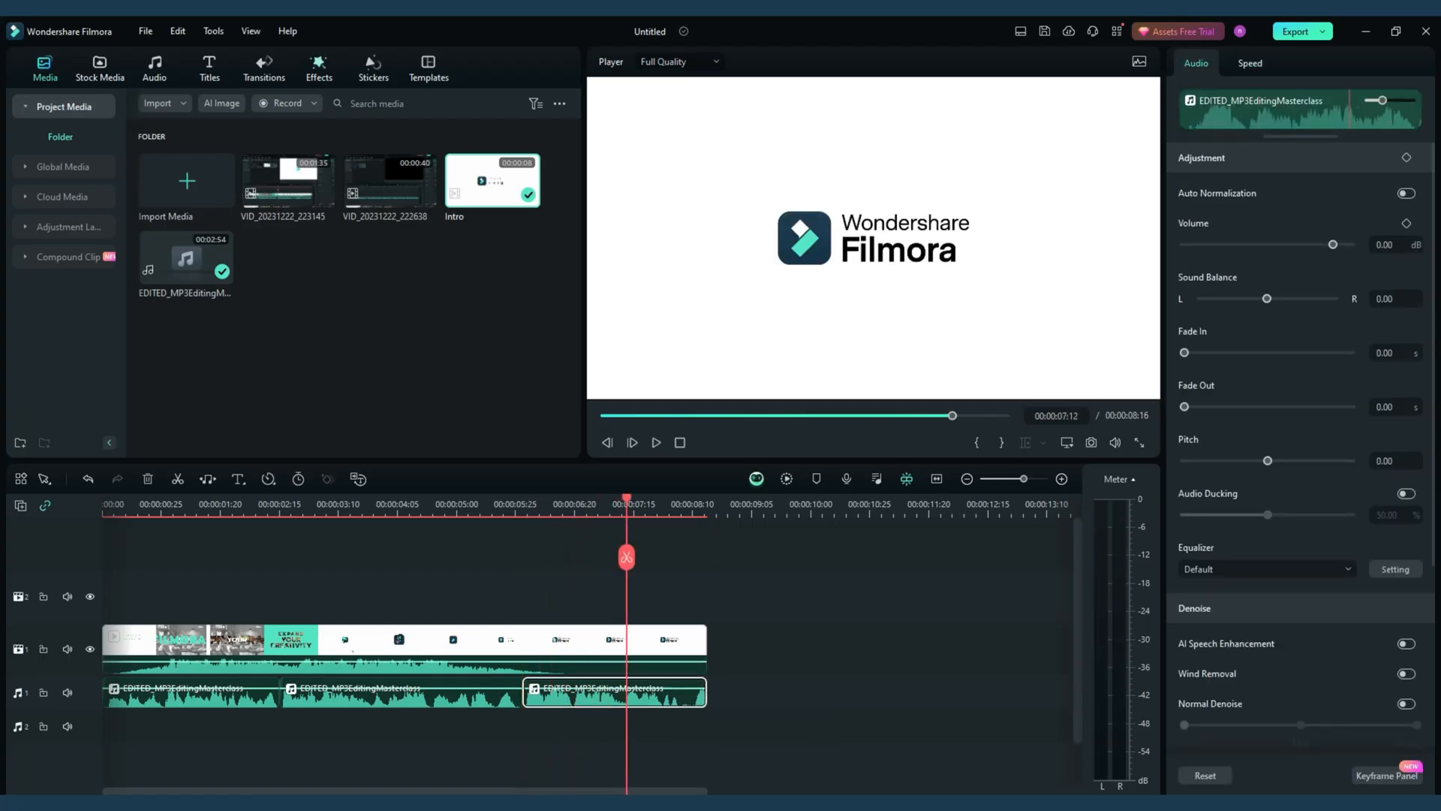
Step: Apply Auto Normalization, Sound Balance 4.00, a 1.51 s fade-in and denoise to the first audio clip
left_click(318, 68)
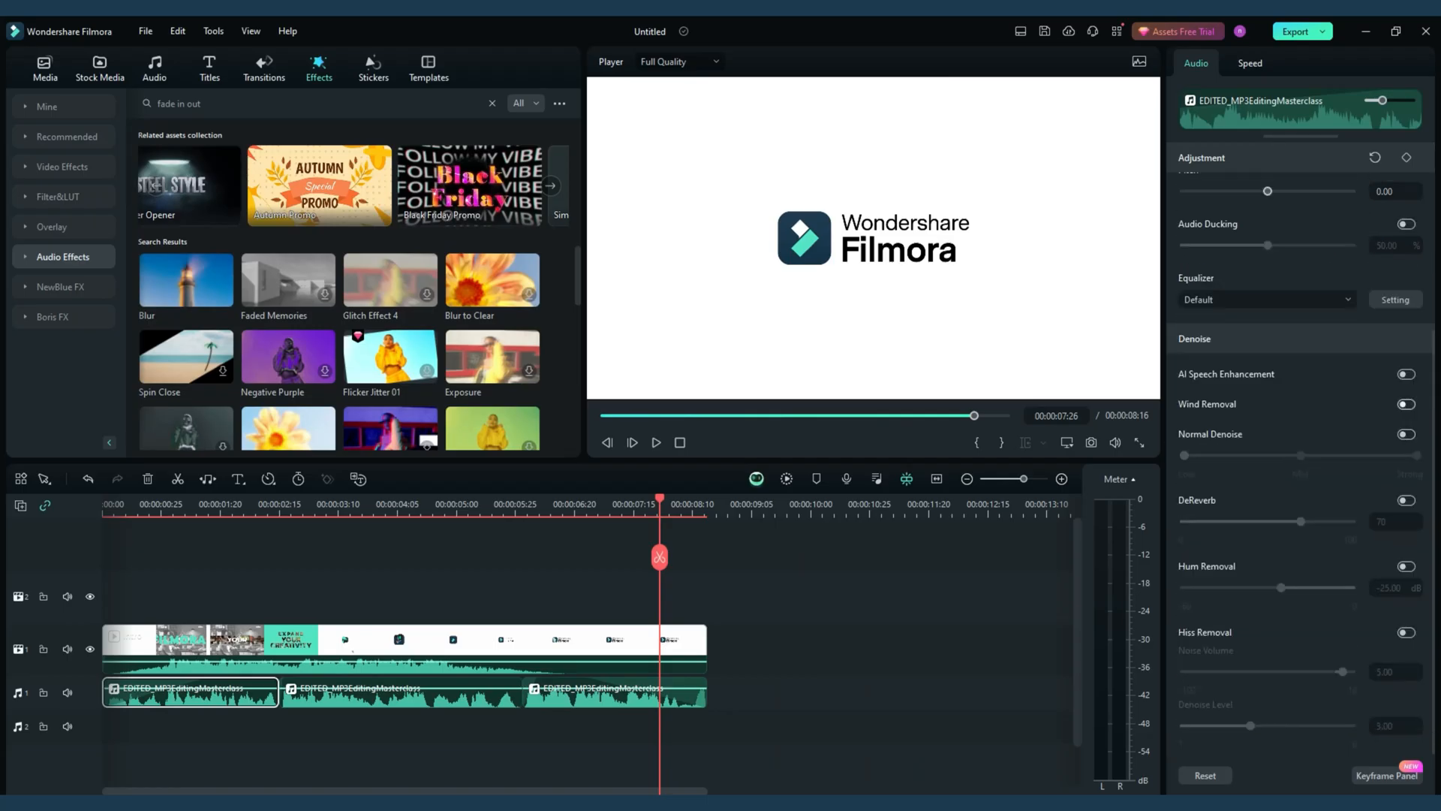
left_click(1405, 434)
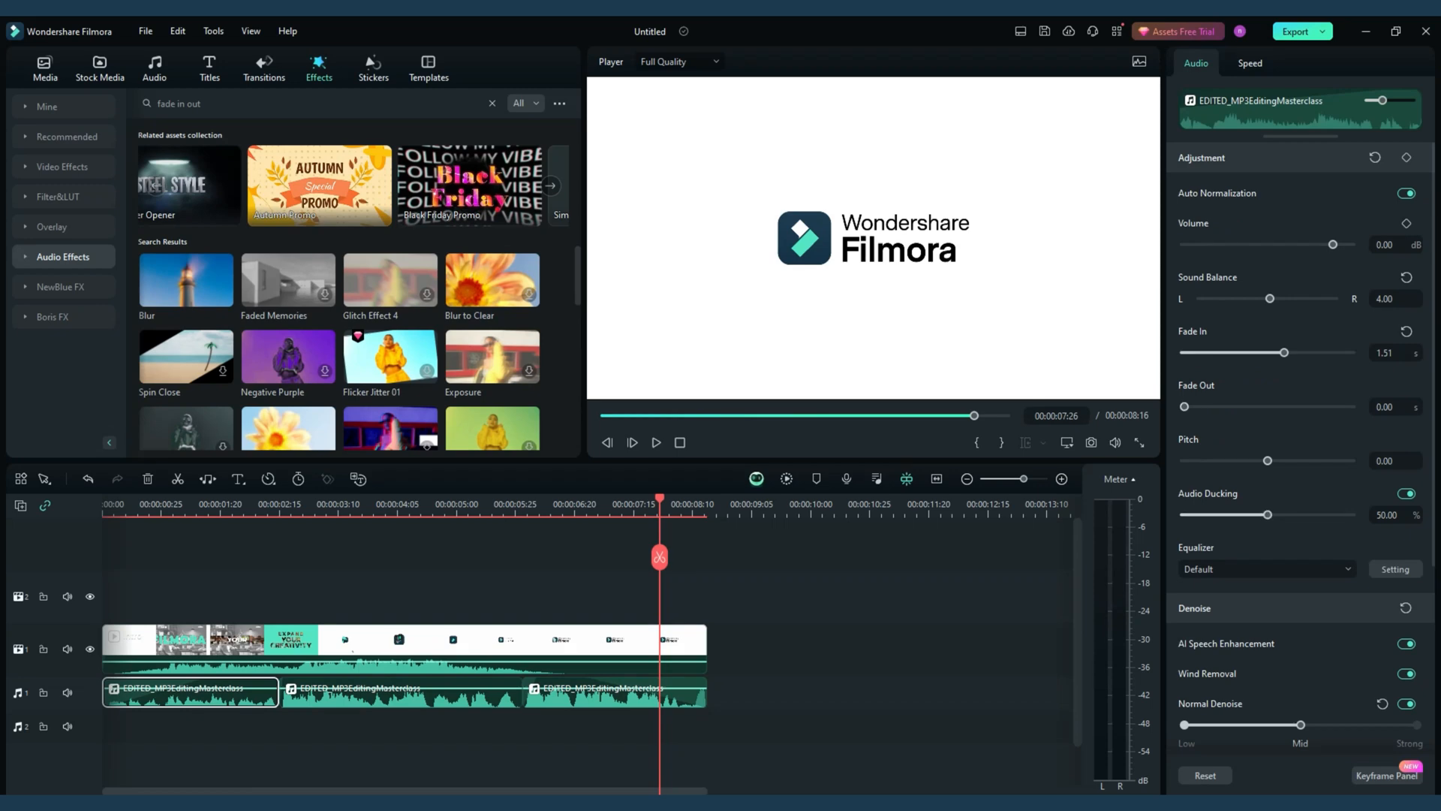
Step: Switch the clip's speed ramping from the Hero moment preset to a custom ramp
left_click(1251, 63)
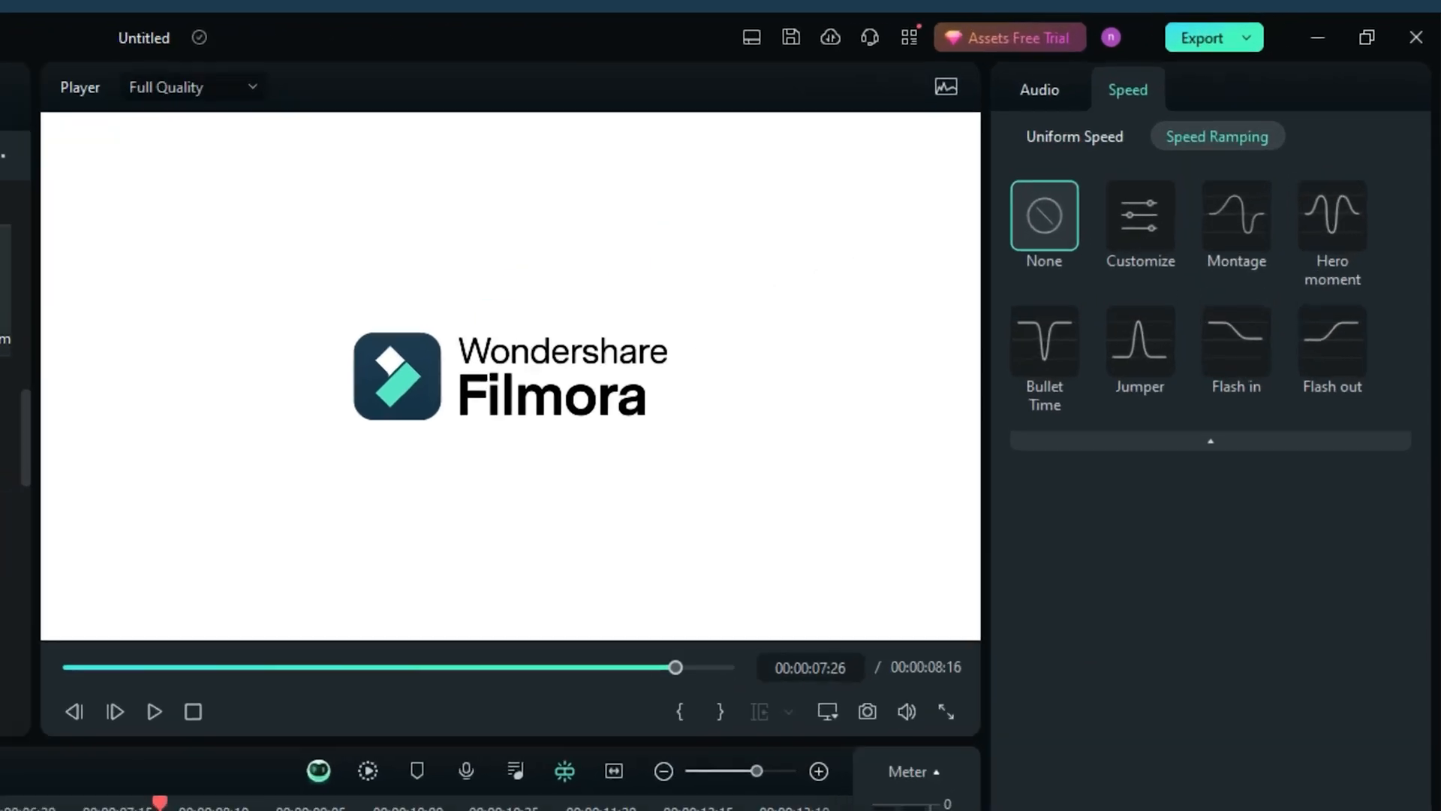
left_click(1331, 216)
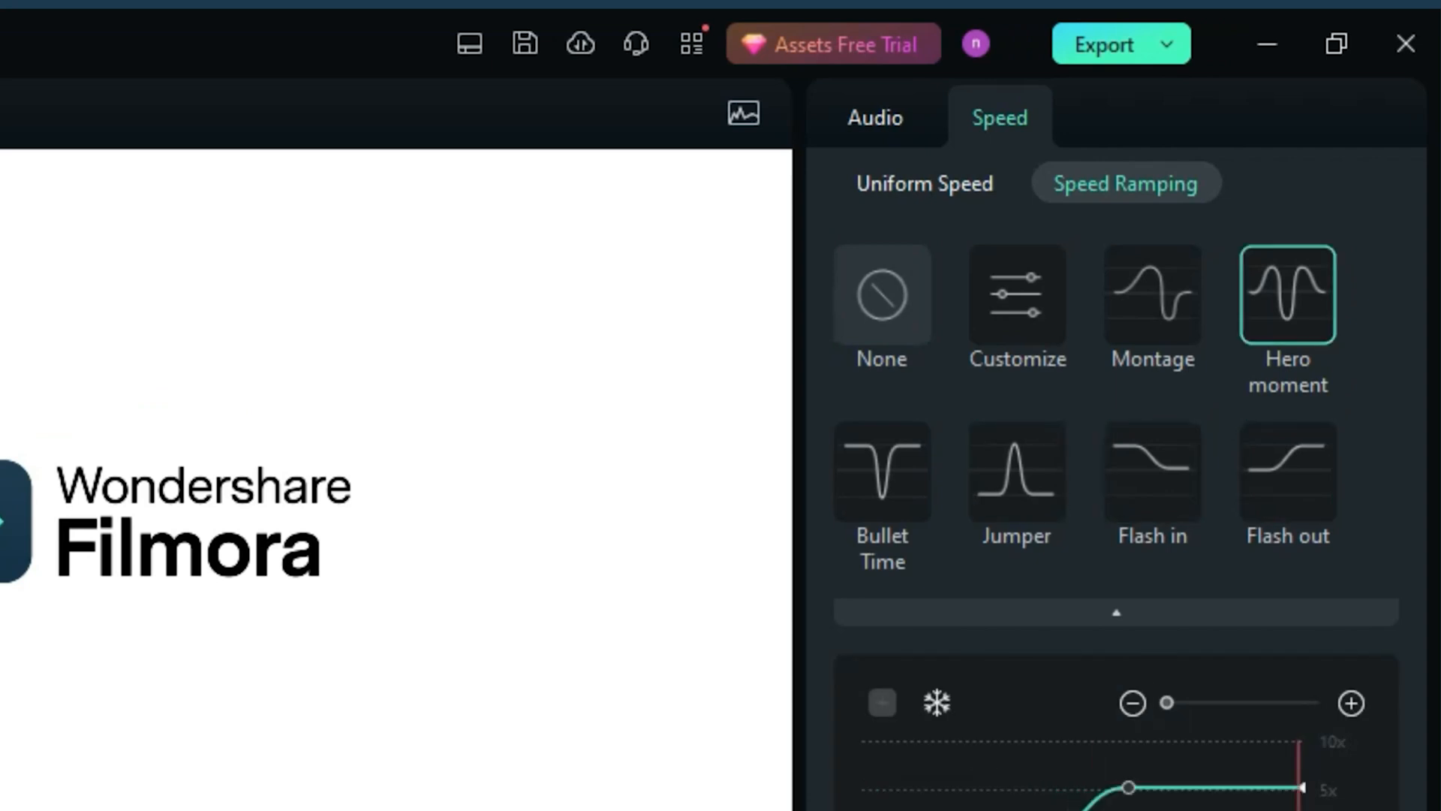
left_click(1016, 295)
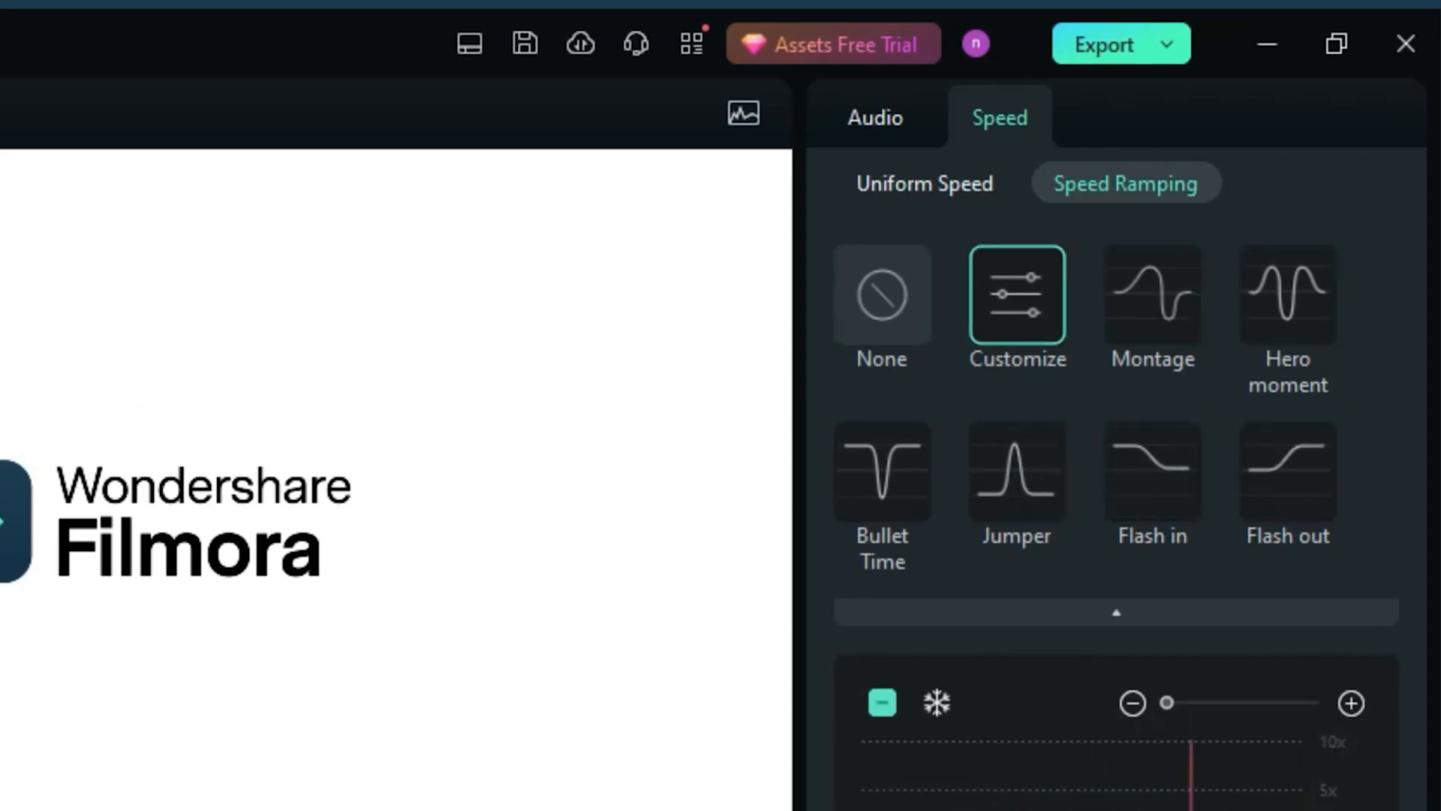
left_click(1102, 44)
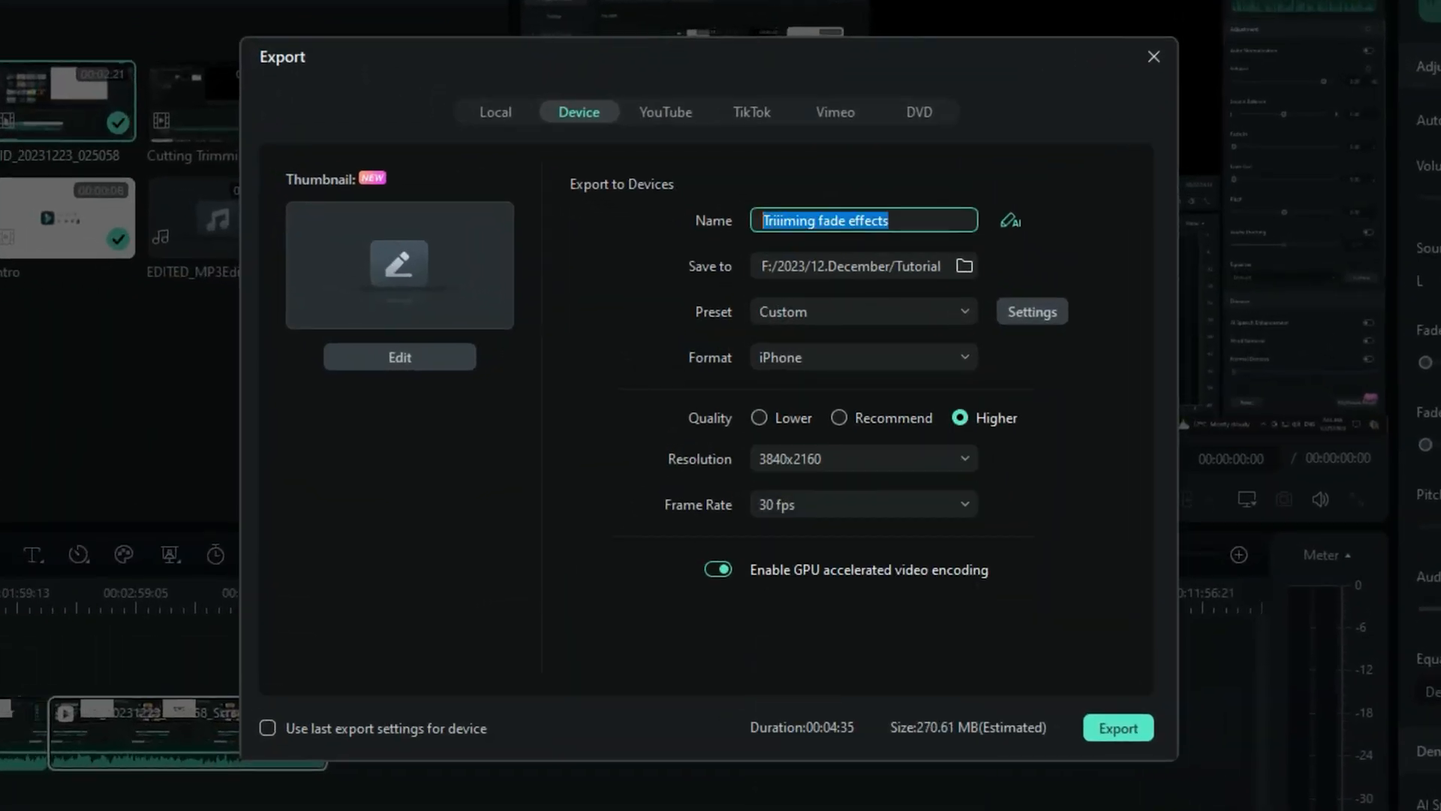
Step: Set the export to iPhone device format at 3840x2160, 30 fps and Higher quality
left_click(1116, 727)
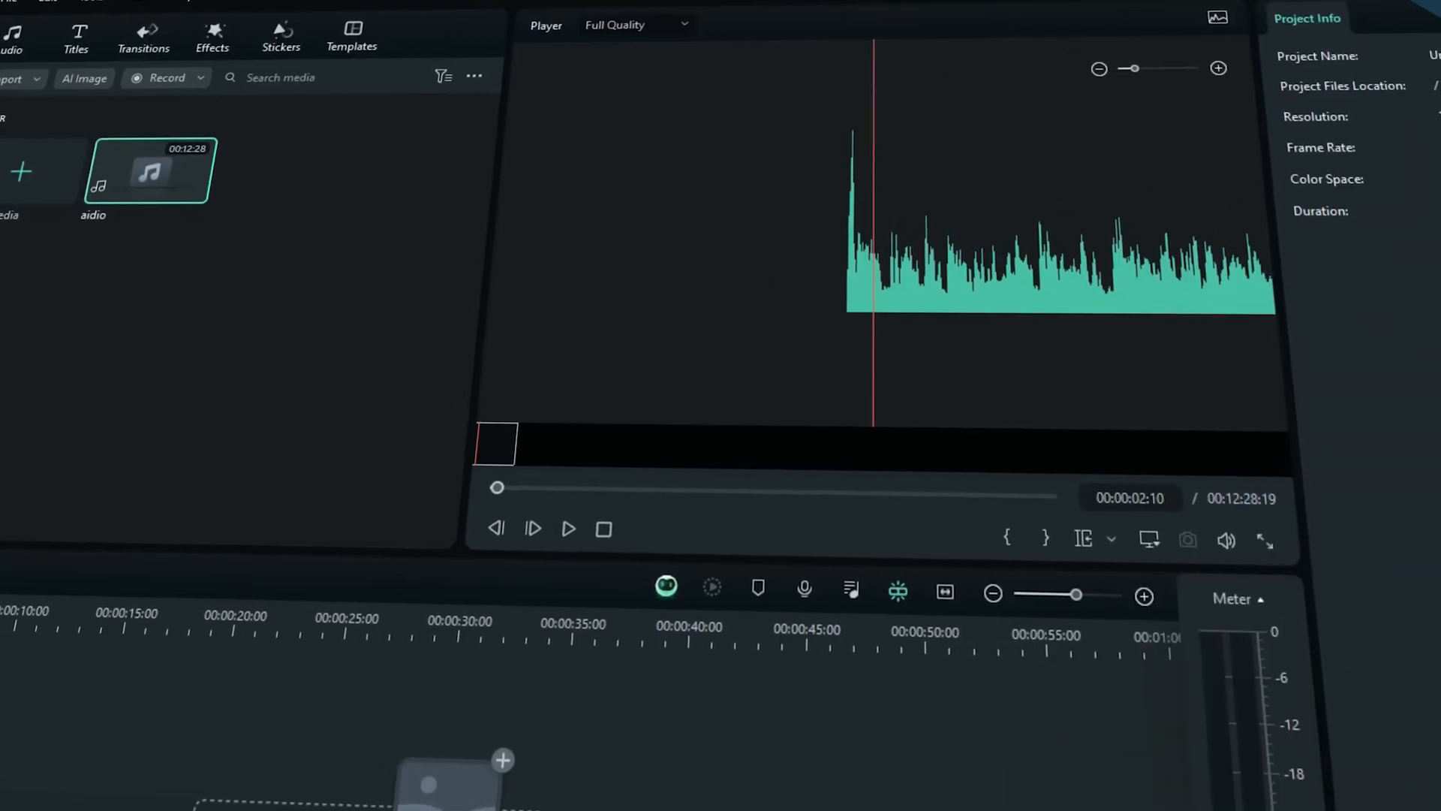
Step: Preview the aidio waveform and place the 12-minute file on the timeline with its Audio panel shown
left_click(567, 528)
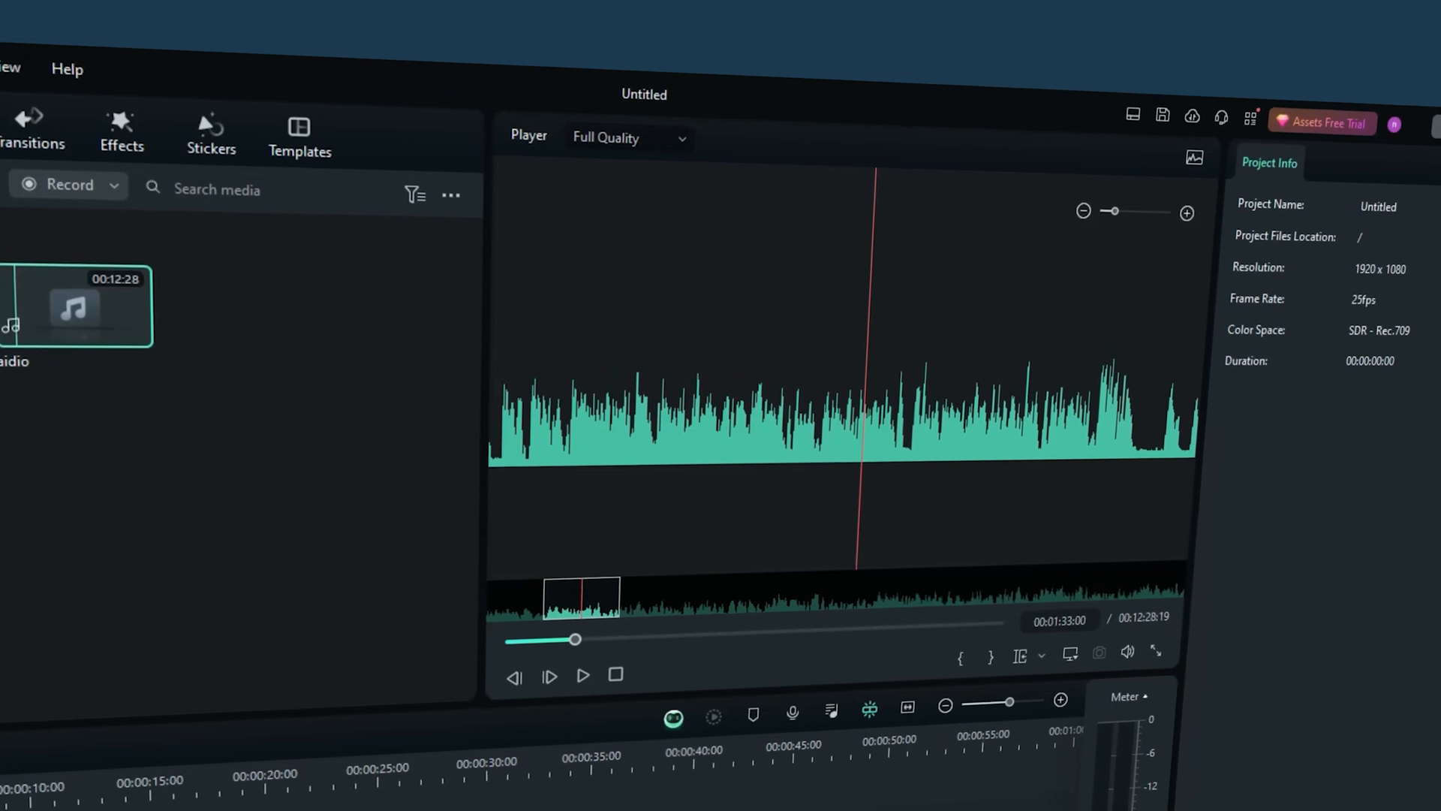
left_click(73, 307)
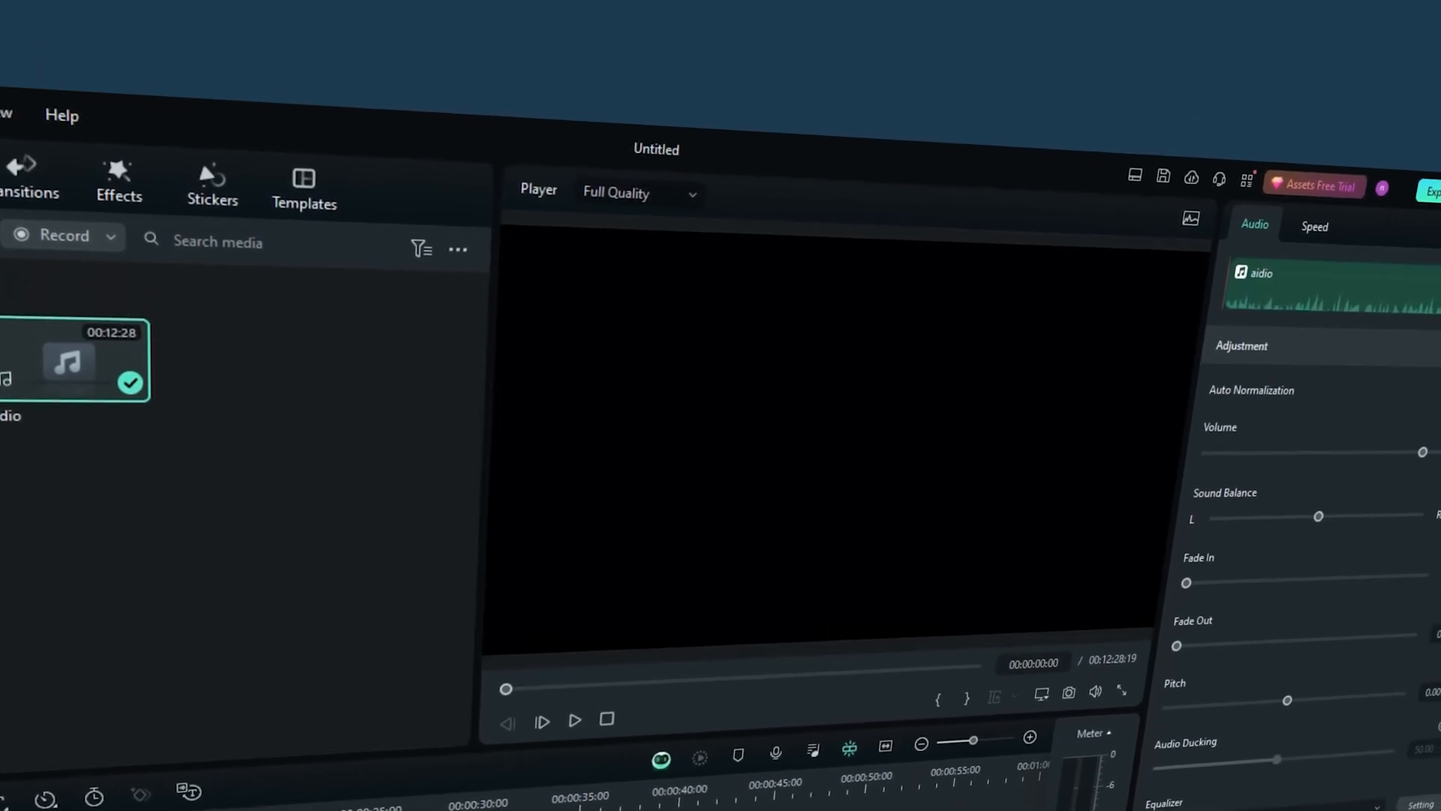